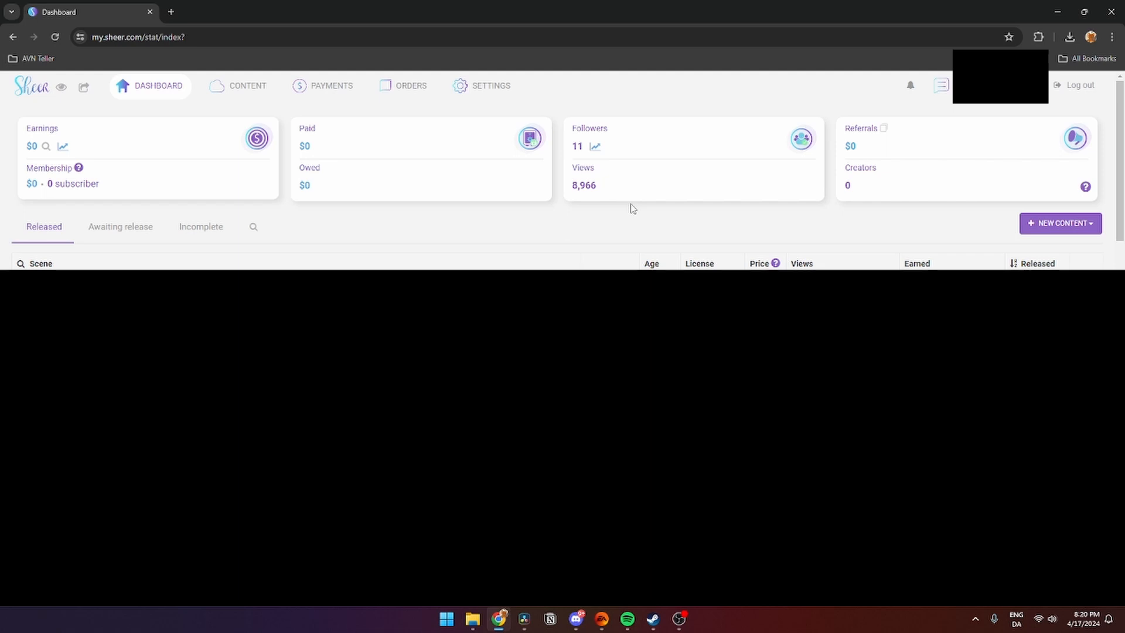
mouse_move(76, 132)
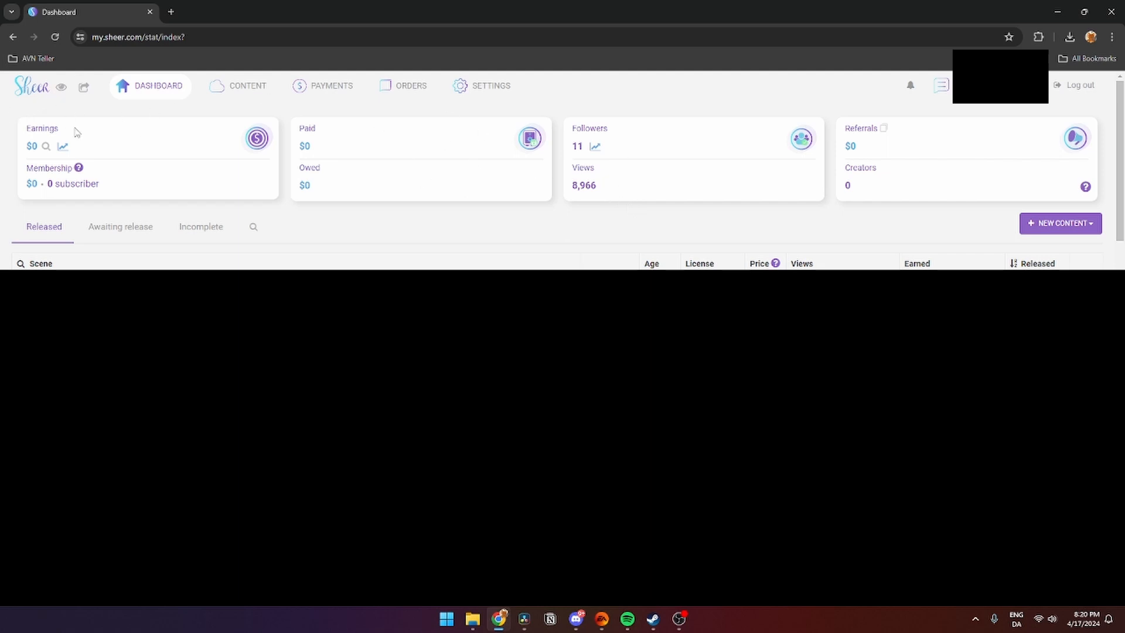
mouse_move(872, 225)
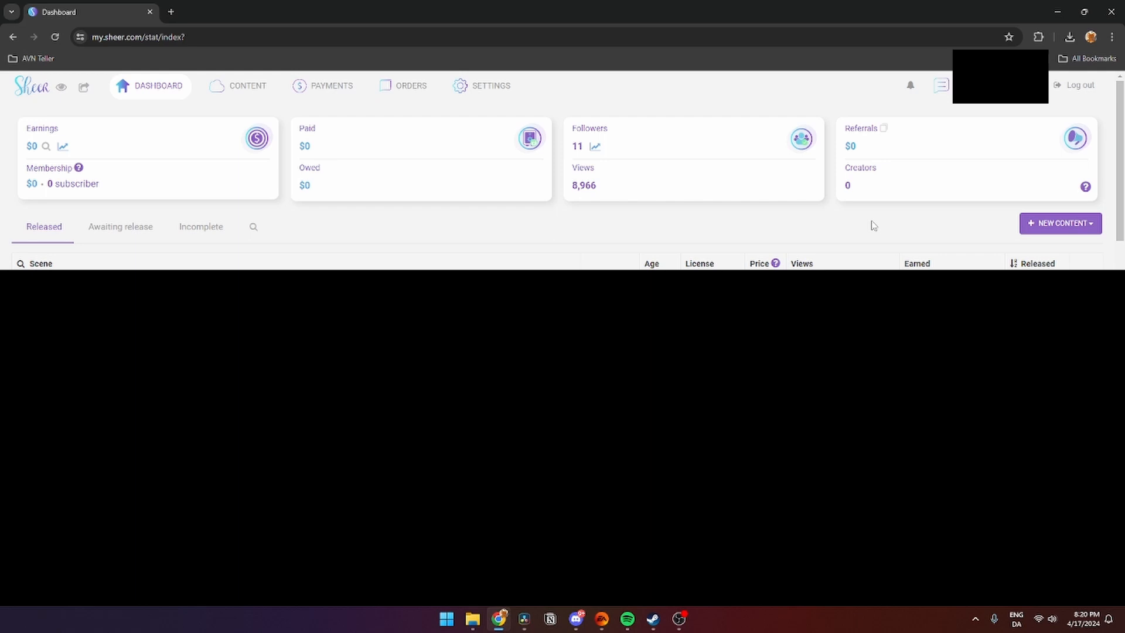
mouse_move(1003, 231)
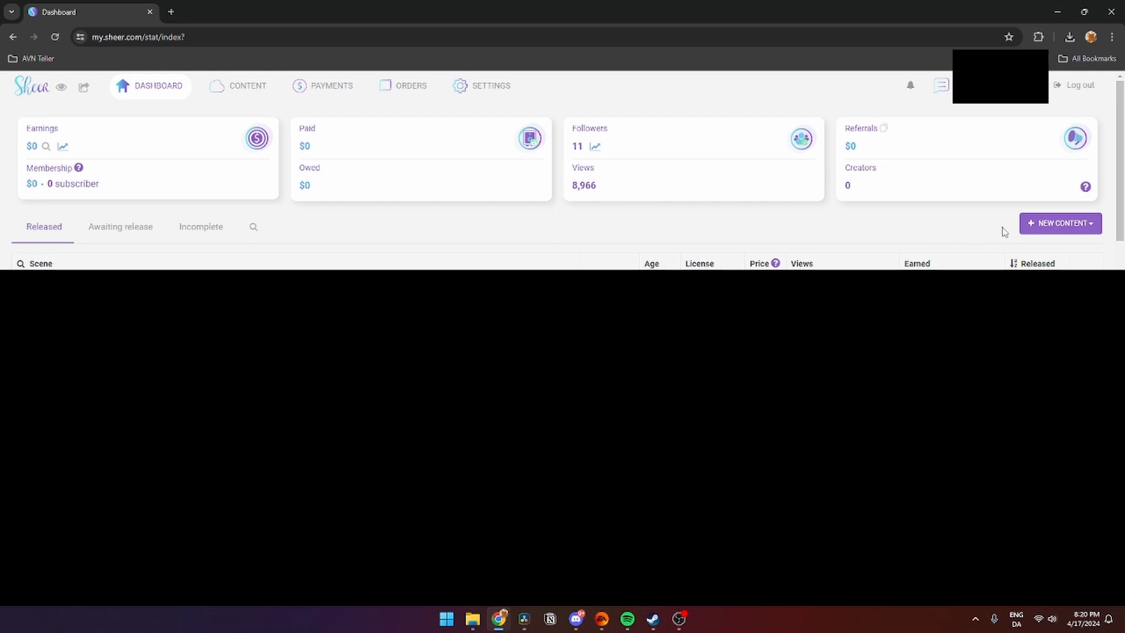
Start a new content item in Pro mode from the NEW CONTENT menu.
left_click(1059, 223)
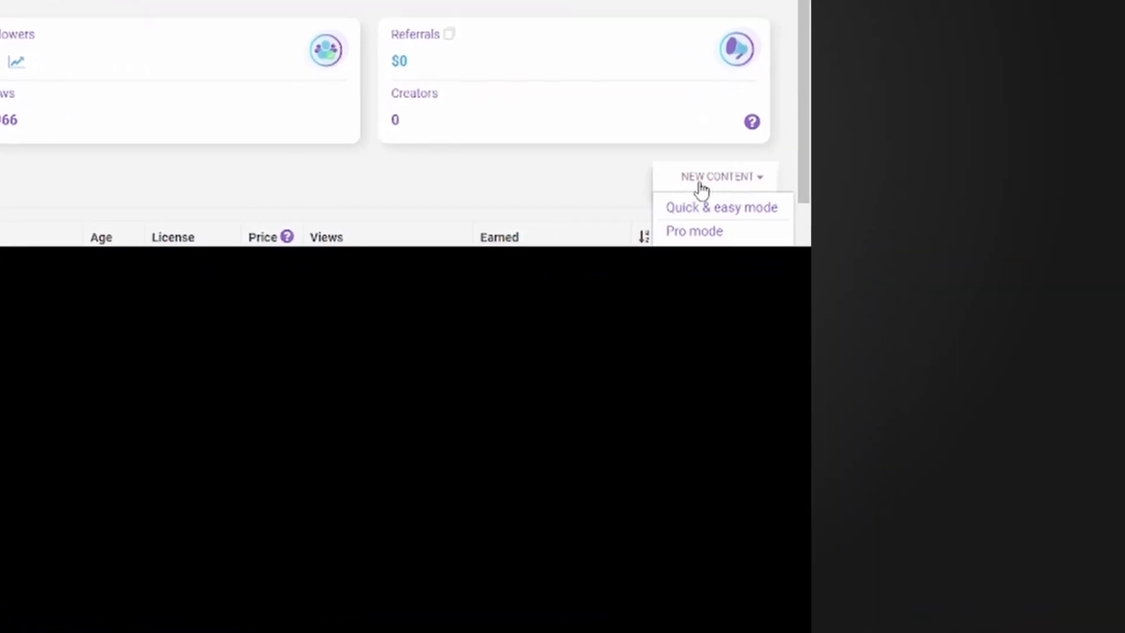
mouse_move(689, 211)
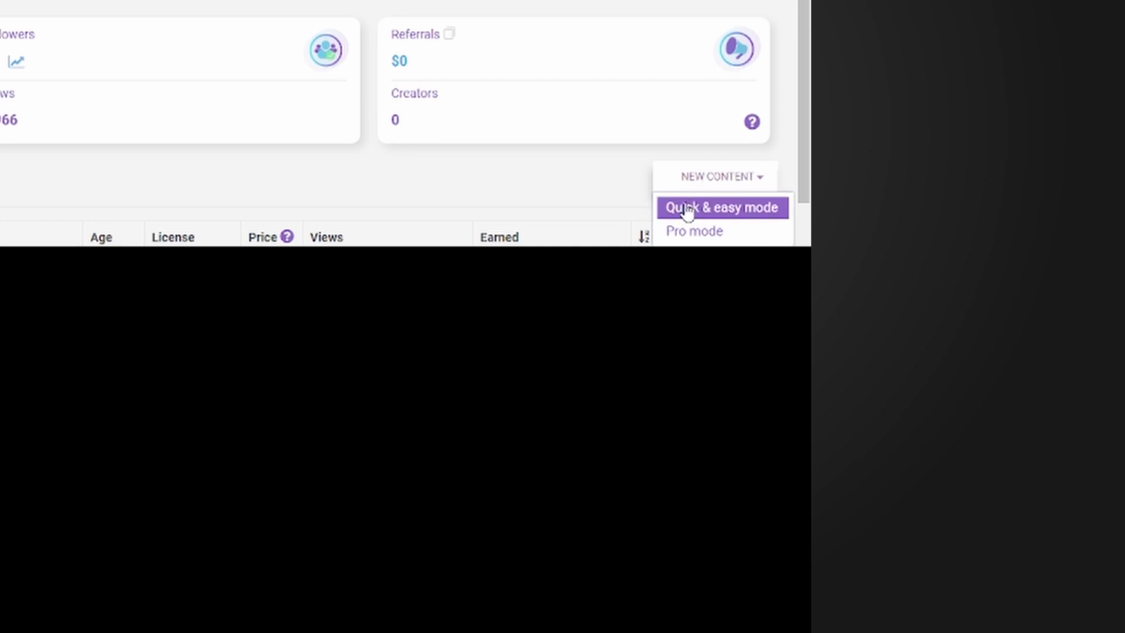
mouse_move(692, 238)
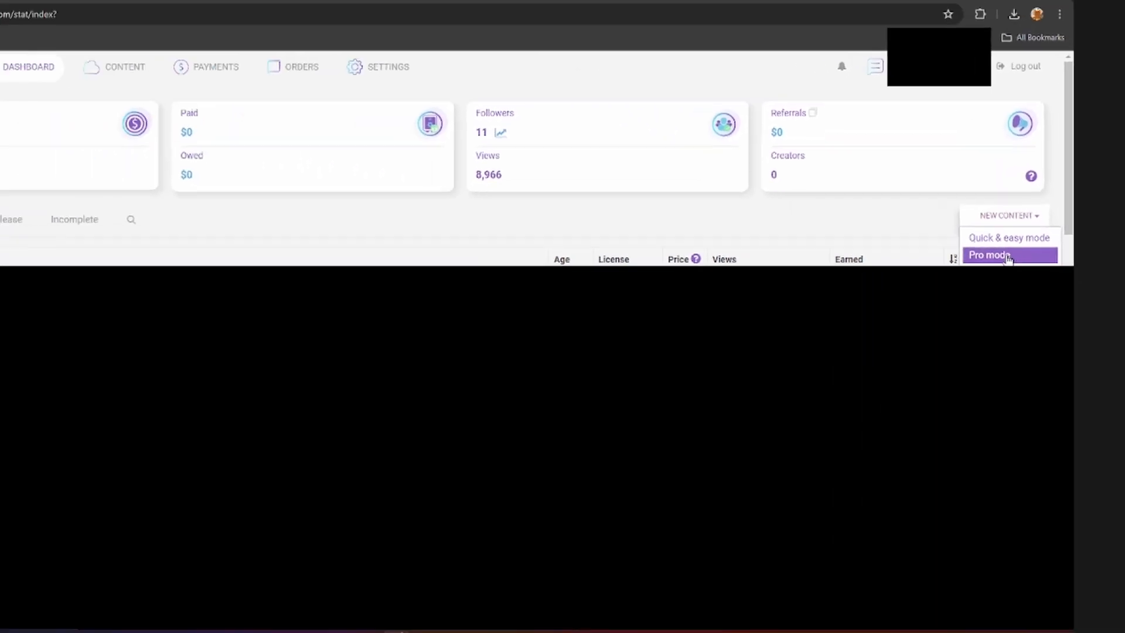
left_click(989, 255)
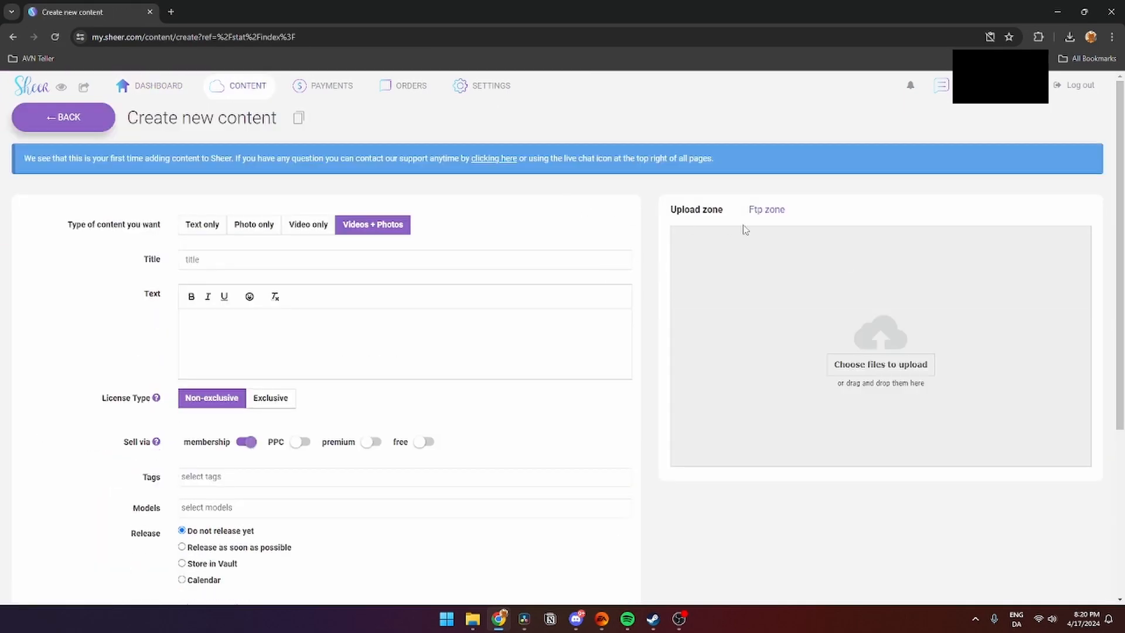
Make it video only, title it 'Summer Vacation - Halloween Special' and reuse the title as description.
left_click(307, 224)
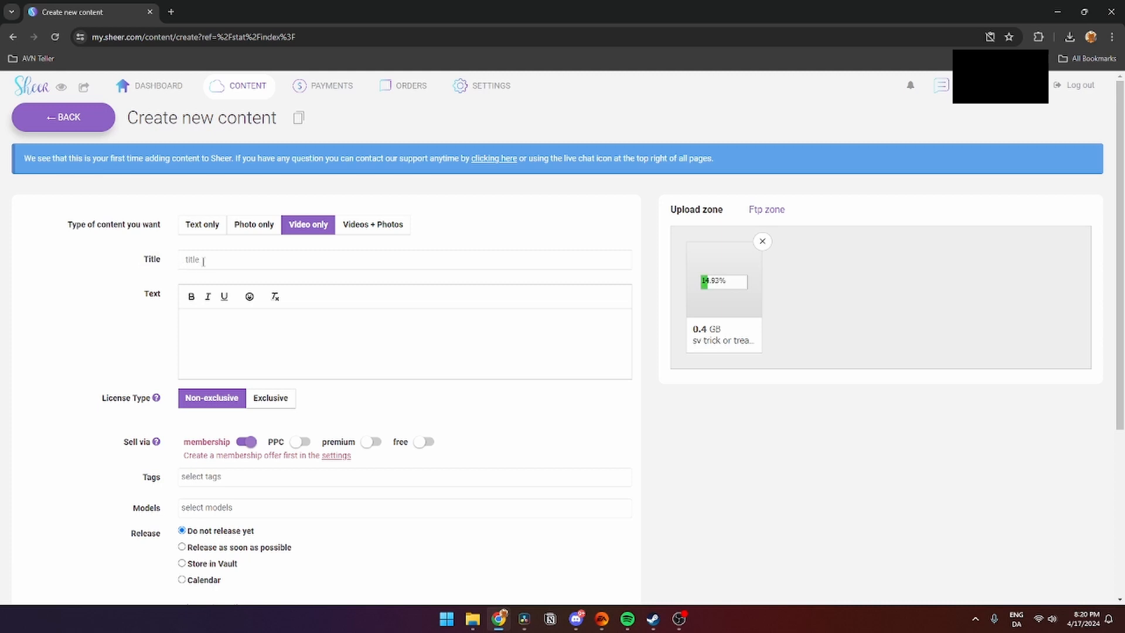
type("Summer Vacation - Halloween Special")
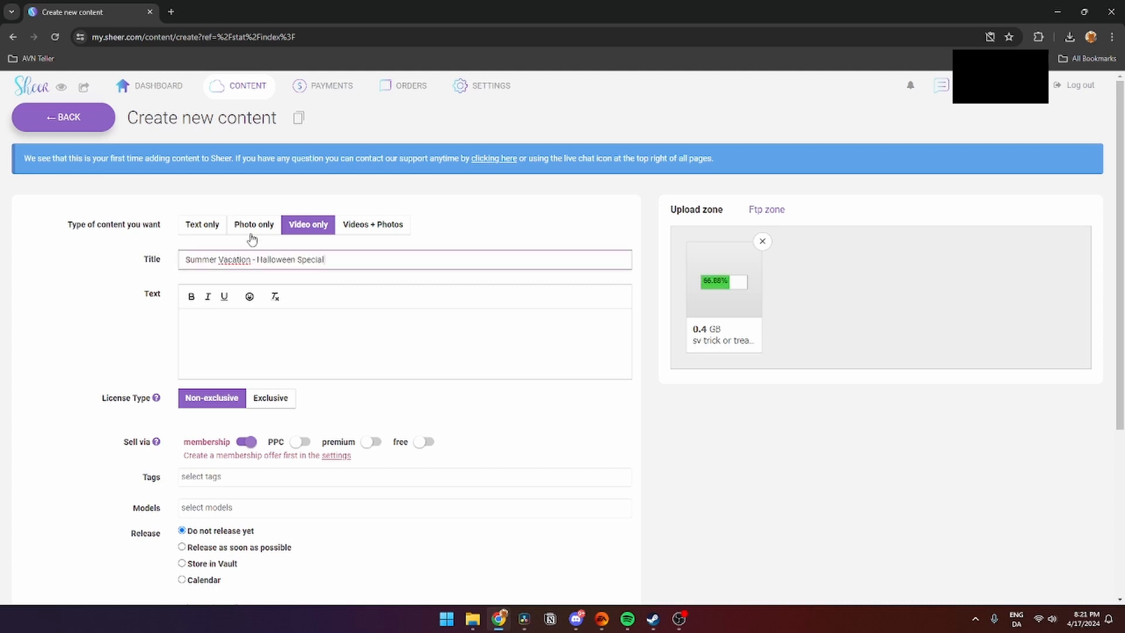
mouse_move(166, 299)
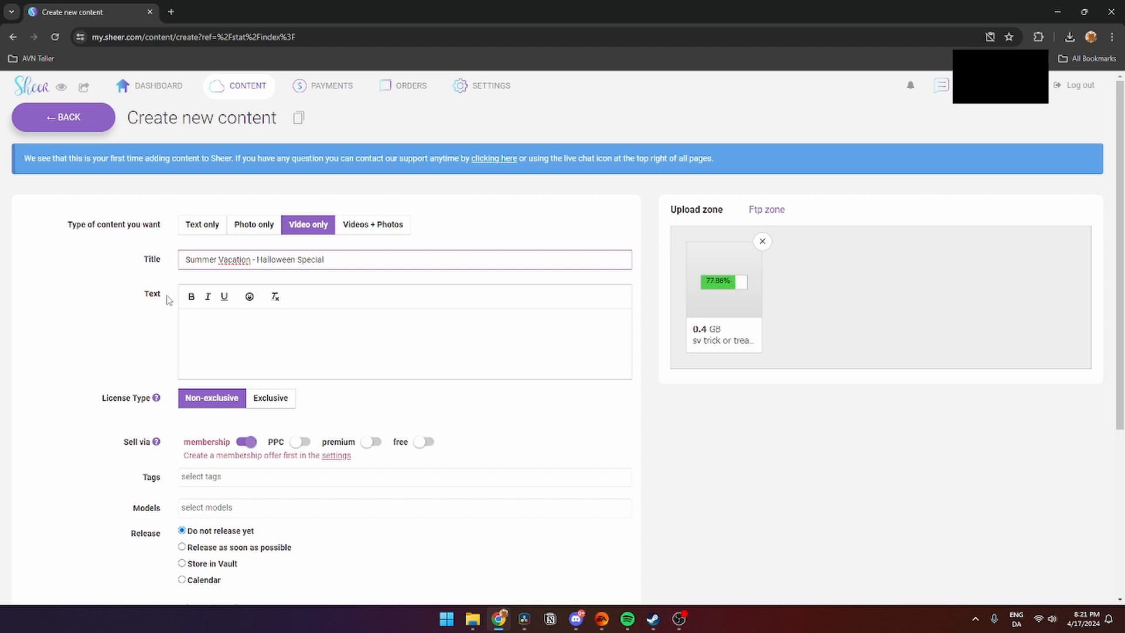
triple_click(253, 259)
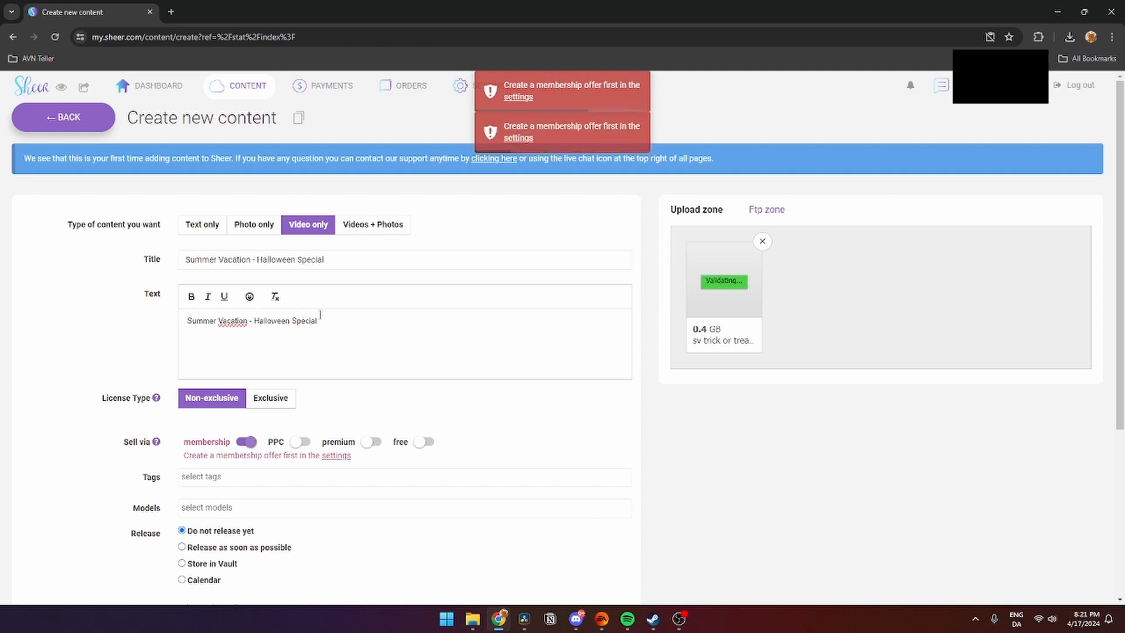
Sell the content as free instead of via membership.
scroll("down", 3)
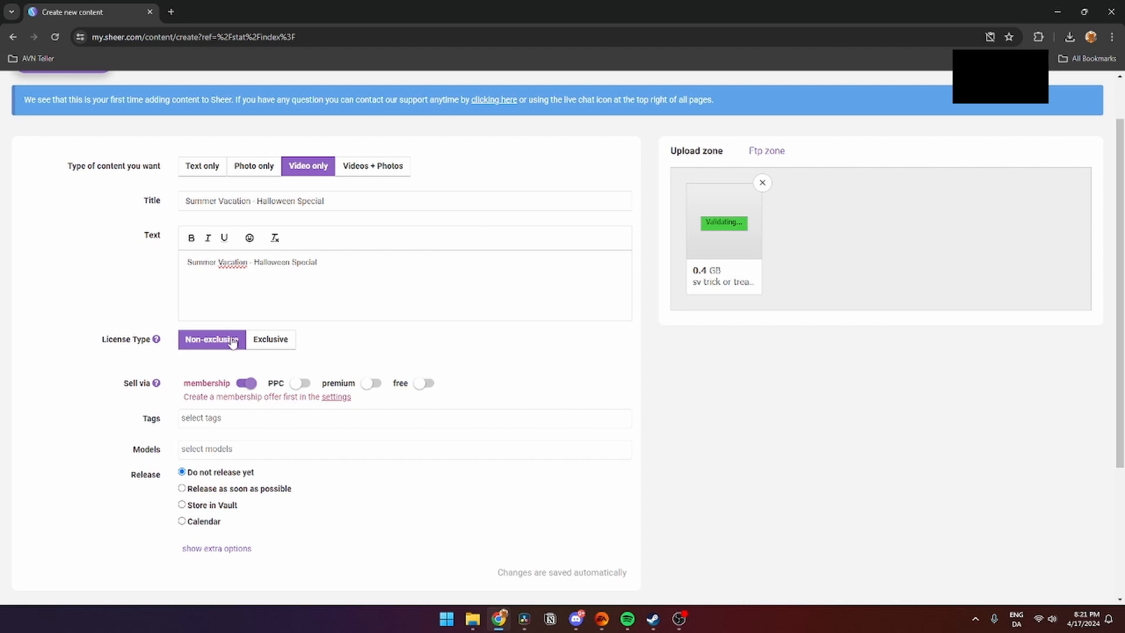
mouse_move(214, 354)
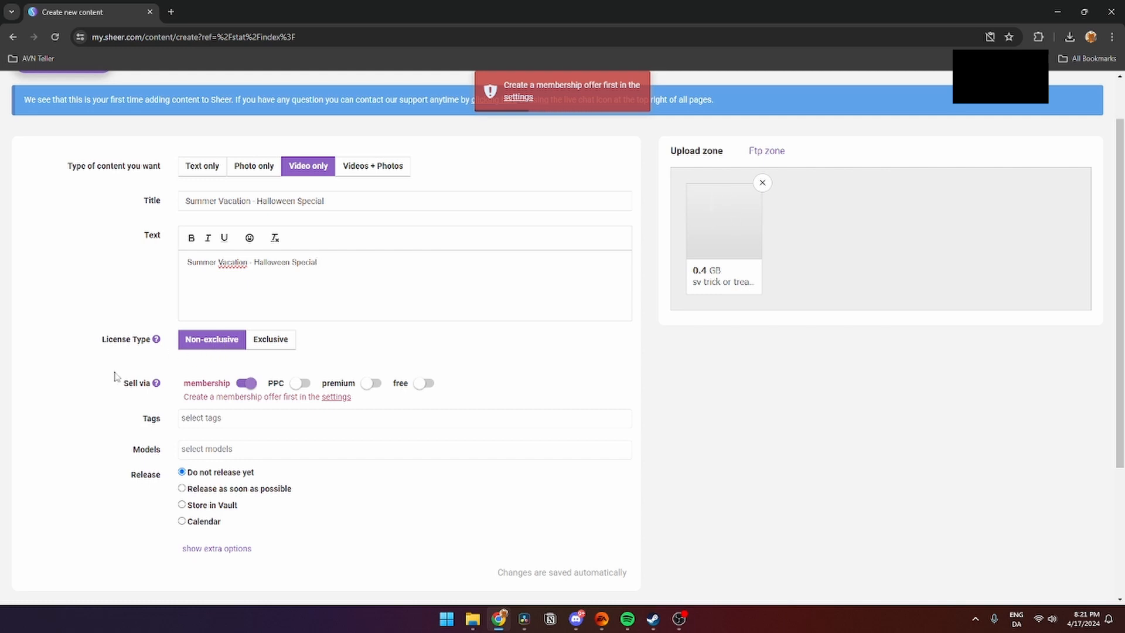
double_click(136, 382)
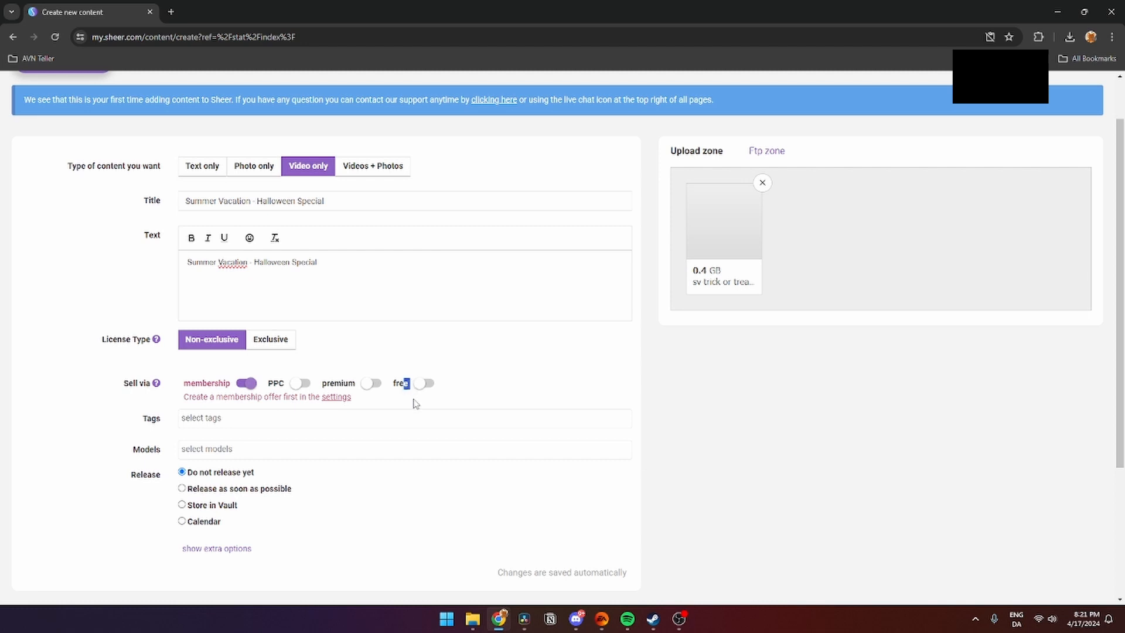
left_click(421, 383)
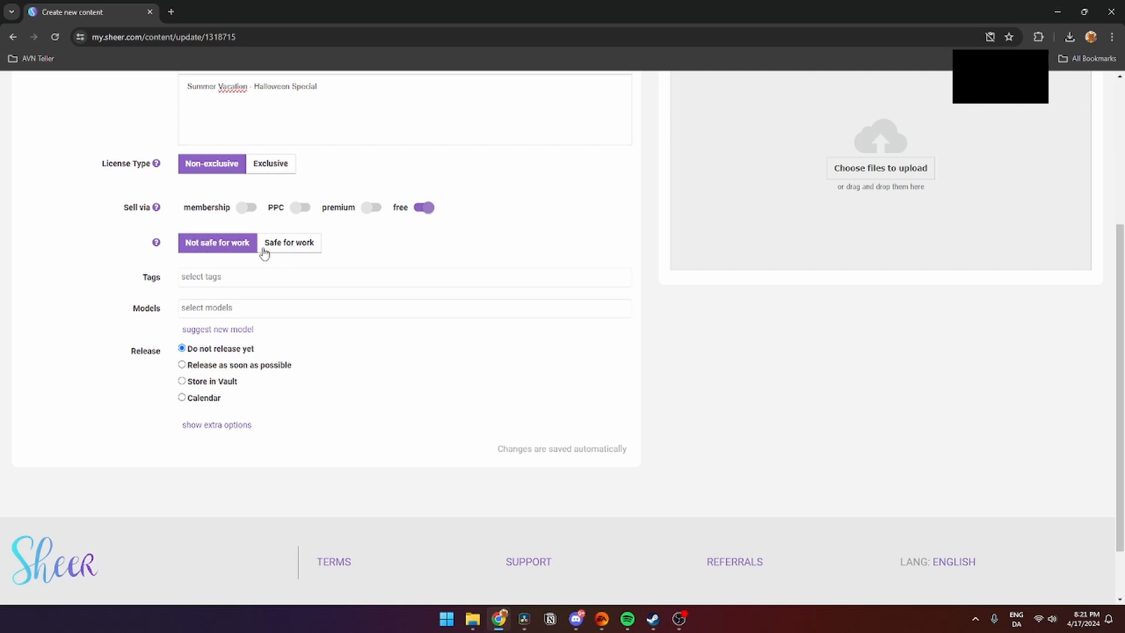
mouse_move(292, 256)
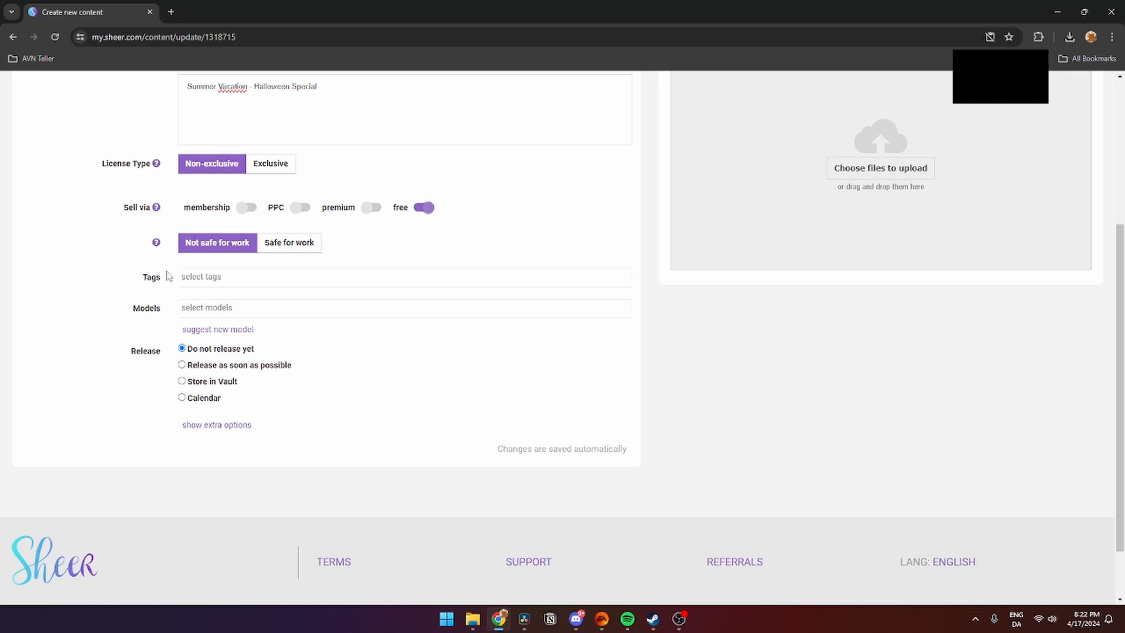
Attach a set of tags to the content from the Tags list.
double_click(151, 276)
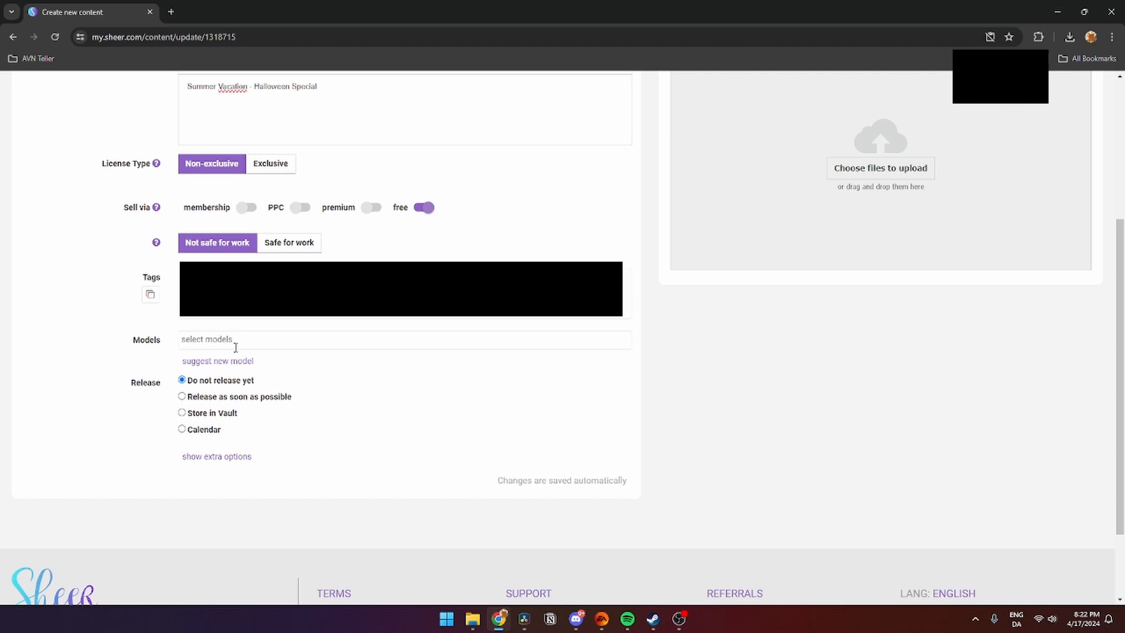
mouse_move(187, 365)
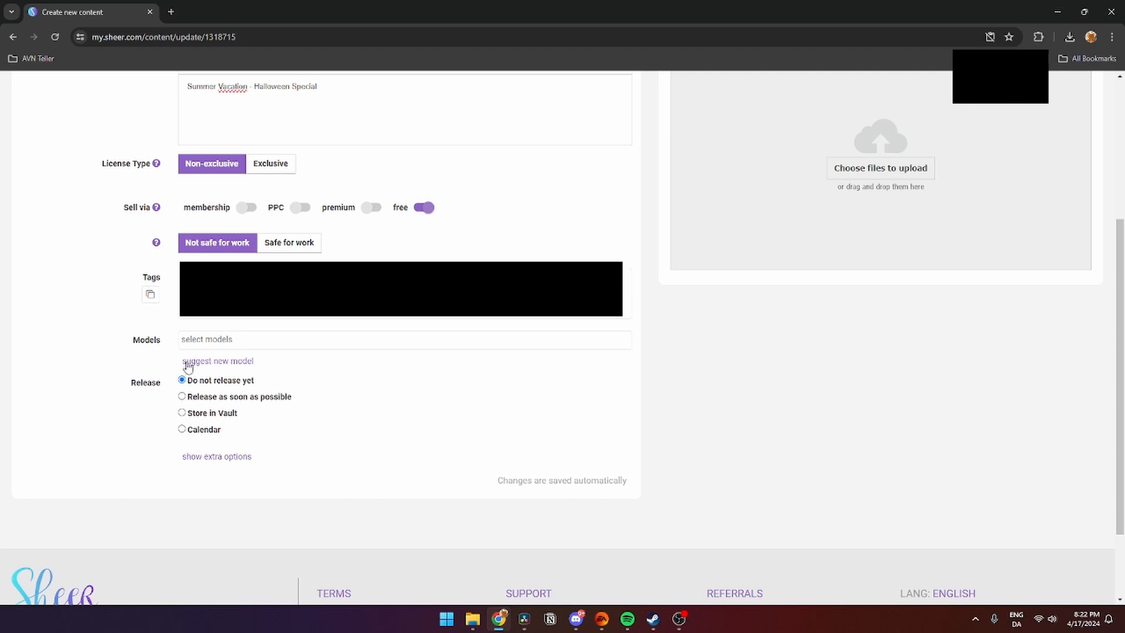
left_click(217, 361)
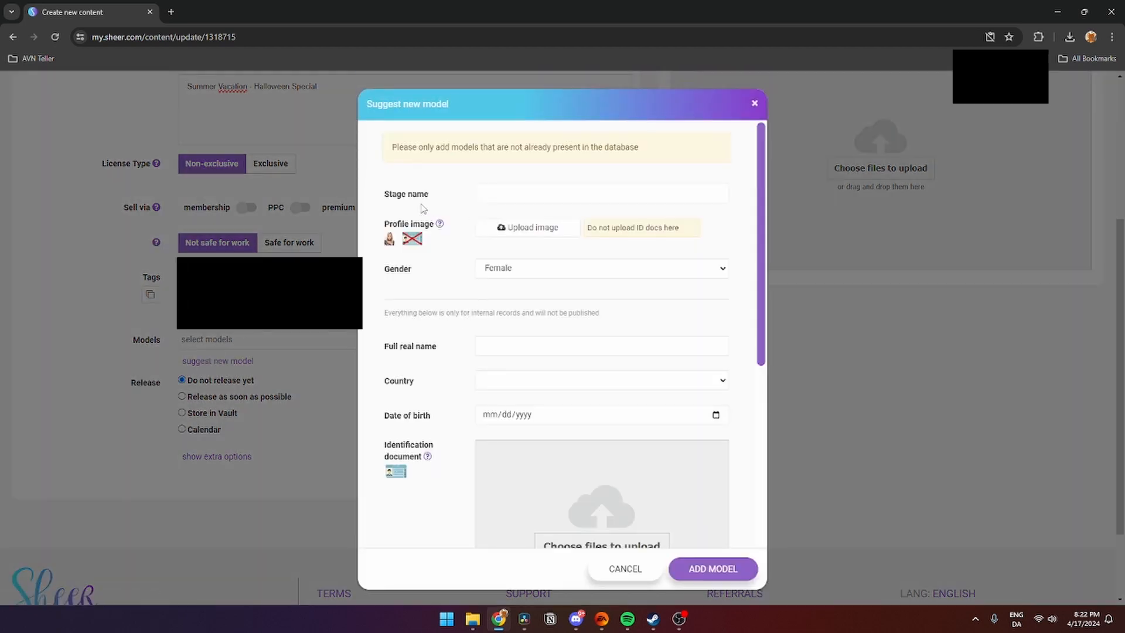
double_click(408, 224)
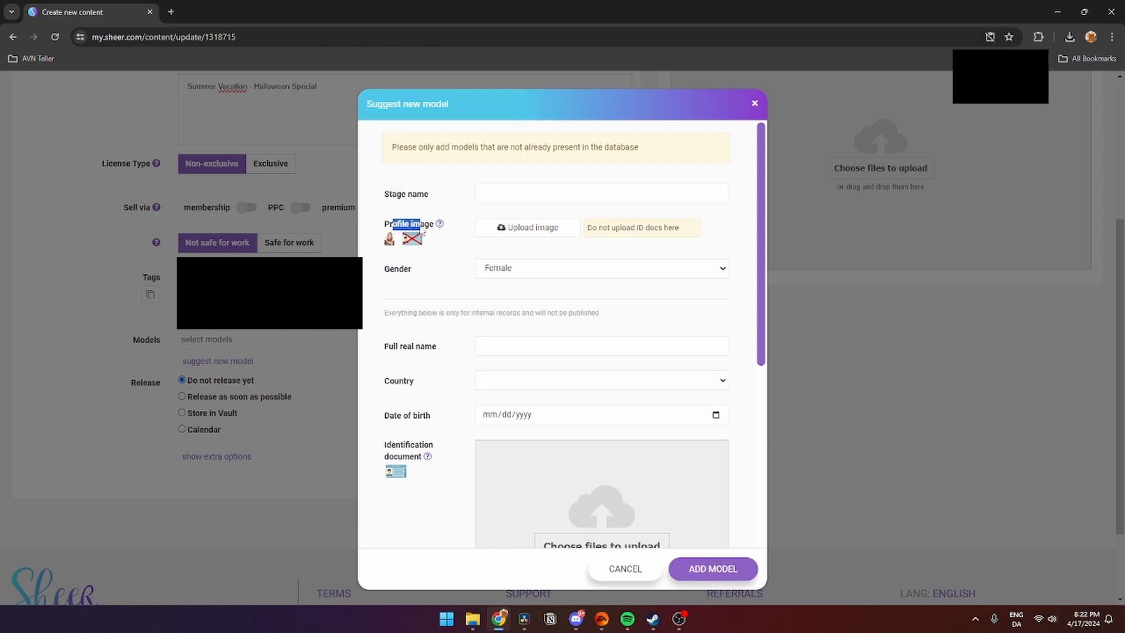
scroll("down", 3)
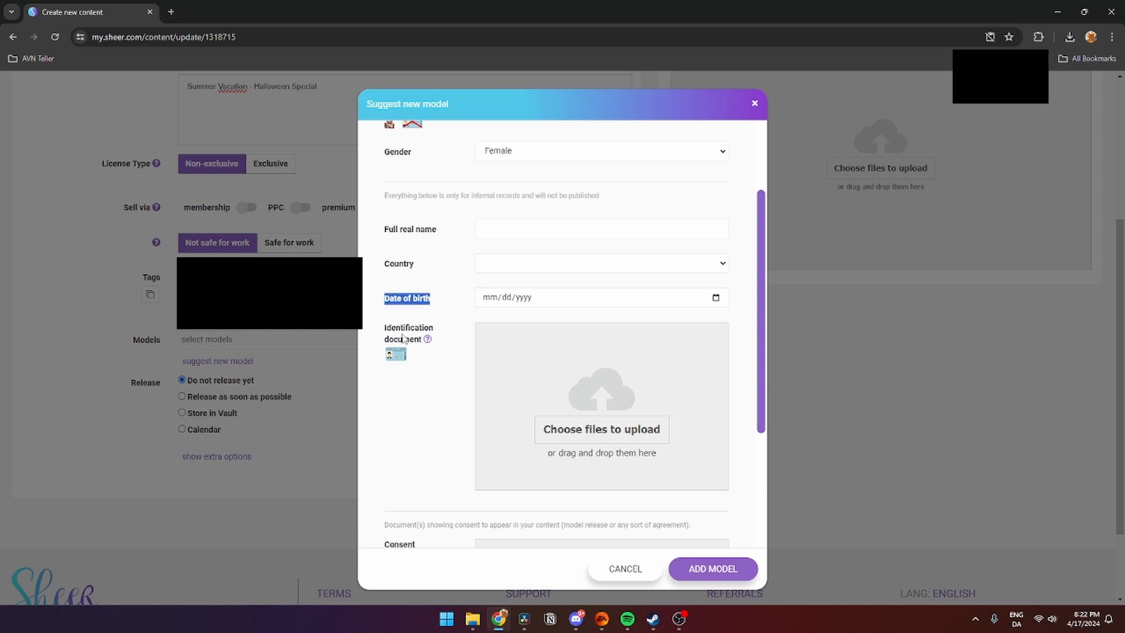
scroll("down", 3)
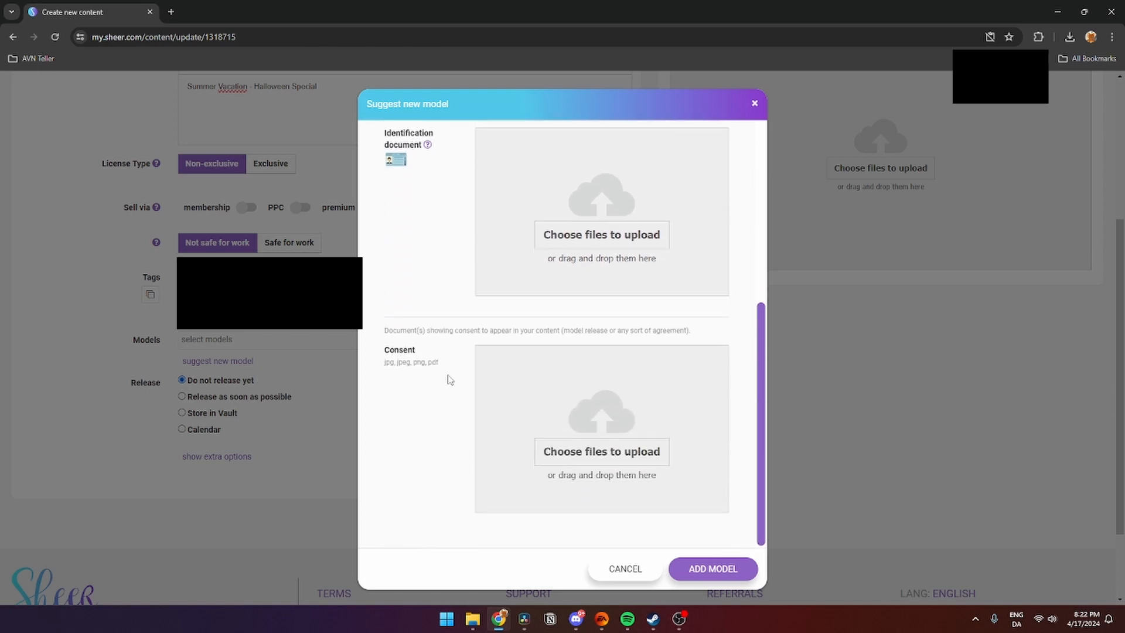
mouse_move(412, 368)
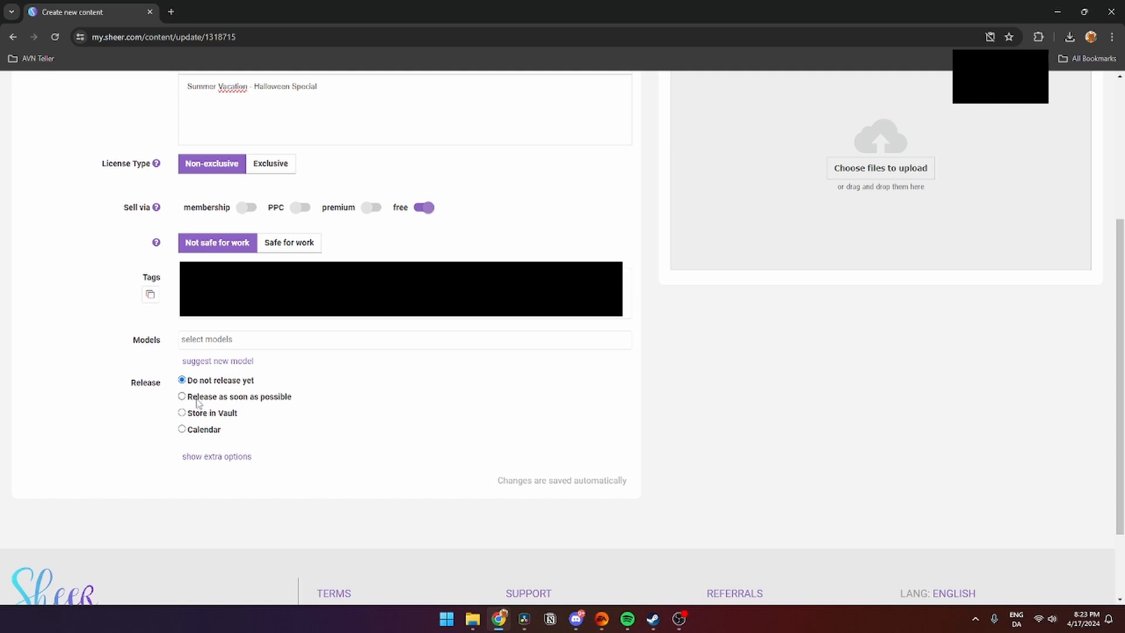
mouse_move(237, 418)
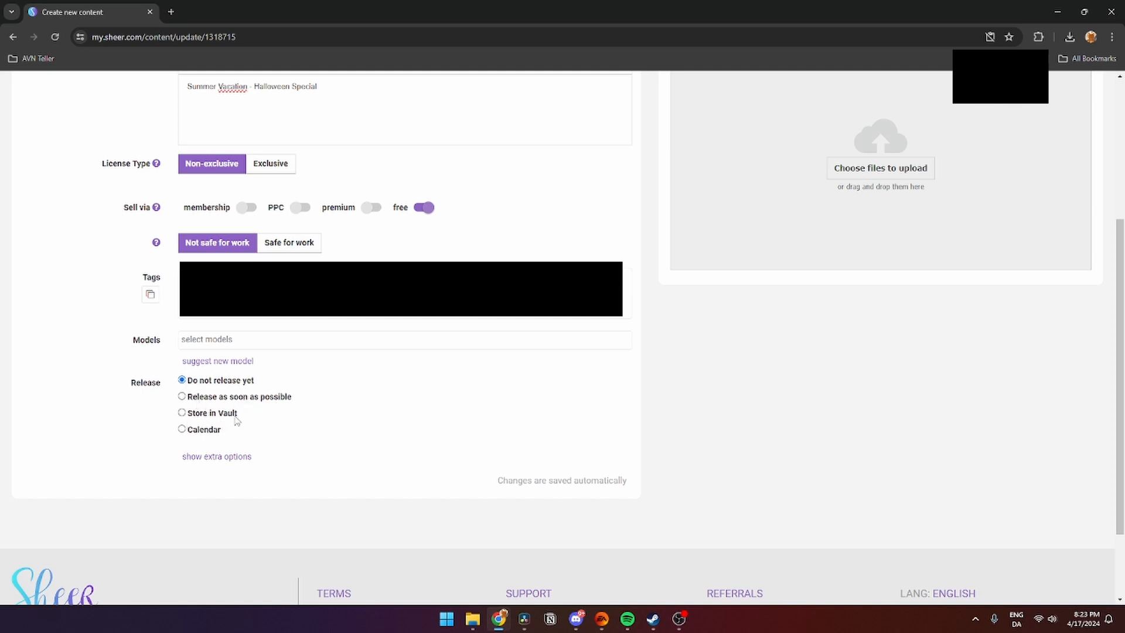
mouse_move(239, 426)
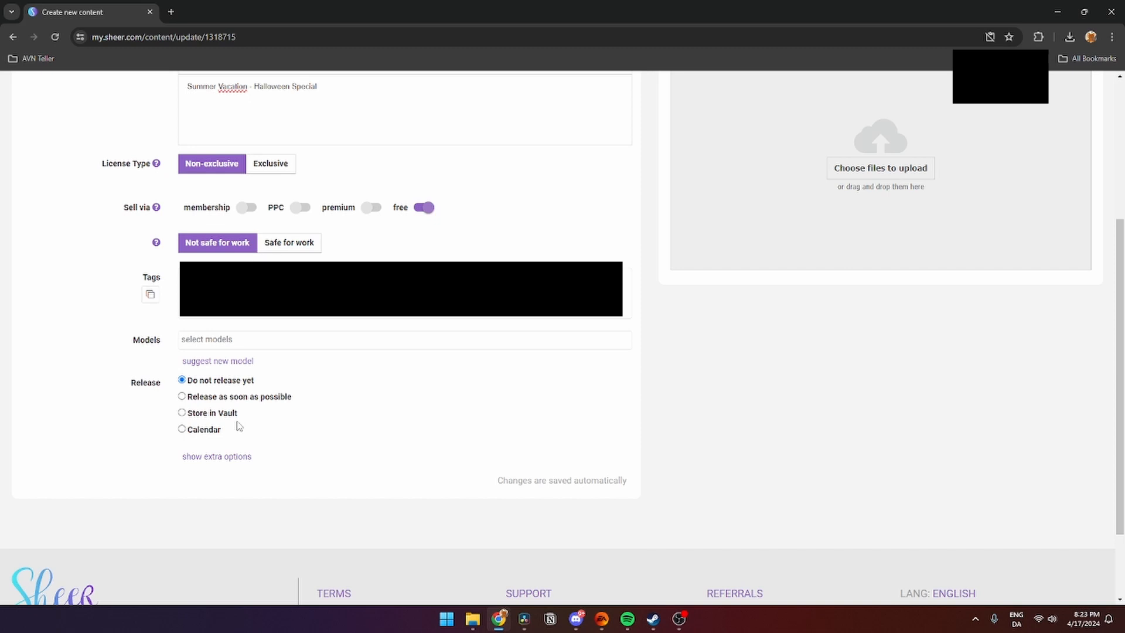
mouse_move(251, 420)
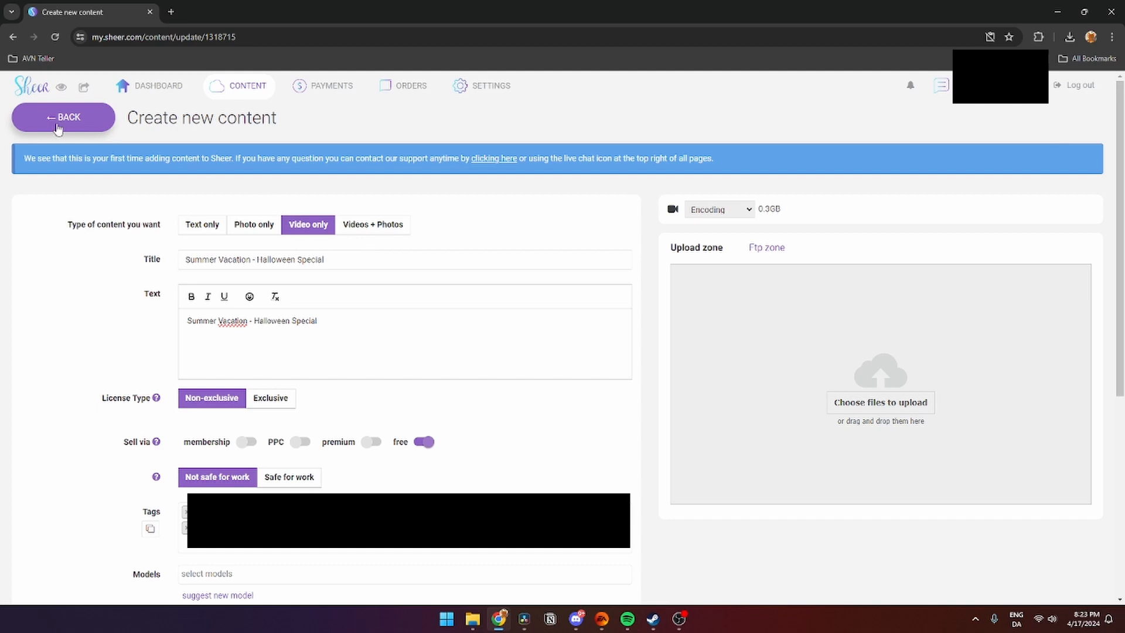
From the dashboard's Incomplete list, reopen the Halloween Special video for editing.
left_click(63, 117)
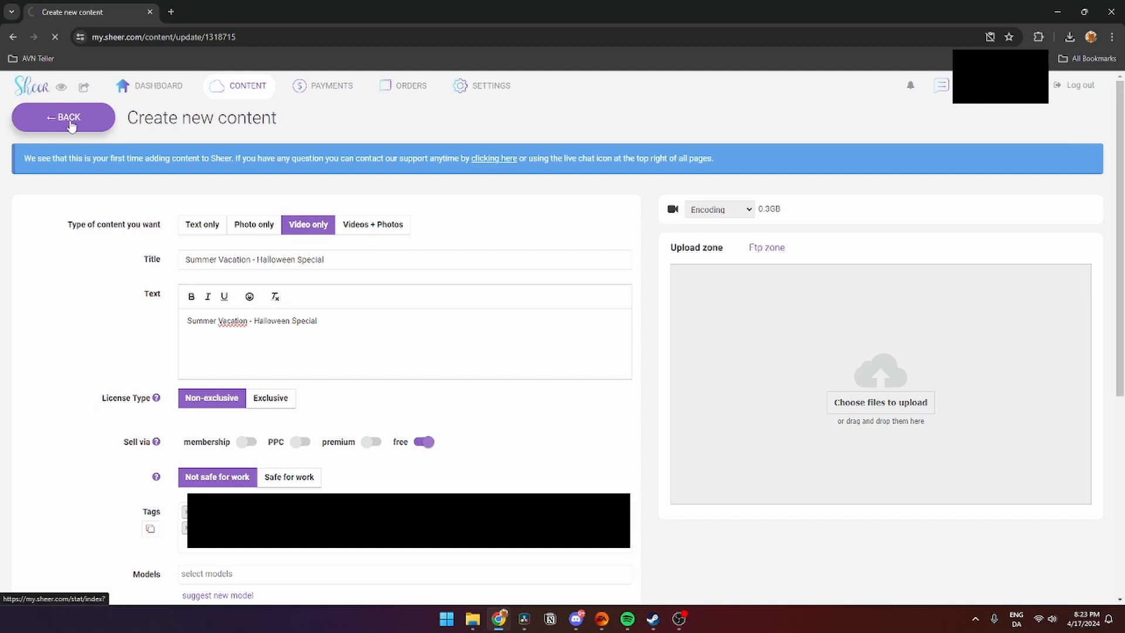
left_click(63, 117)
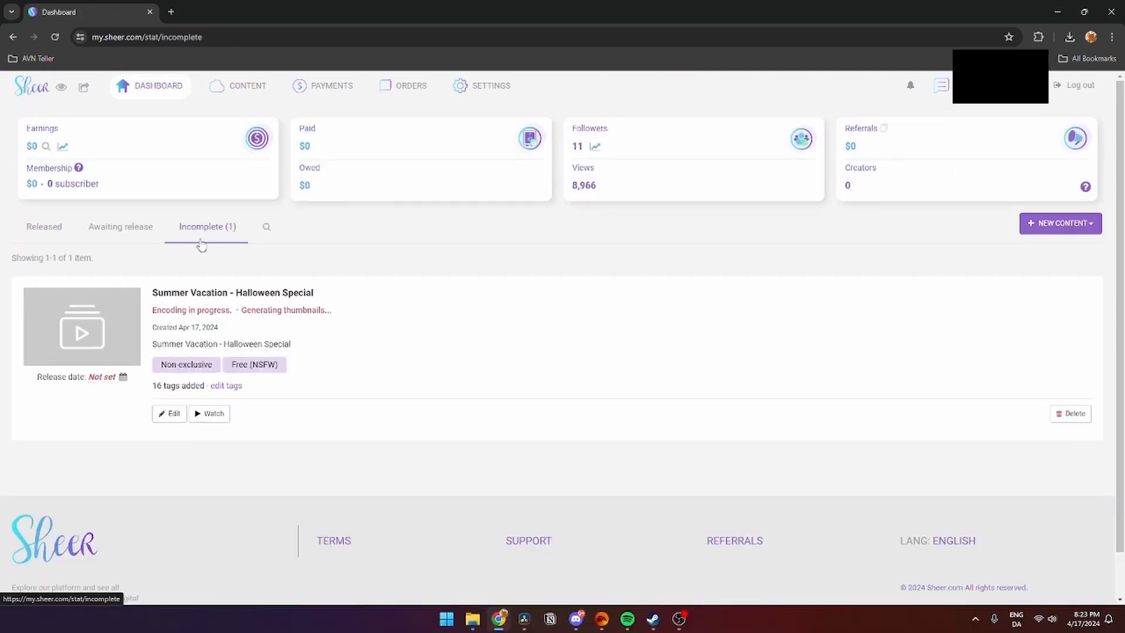
mouse_move(232, 236)
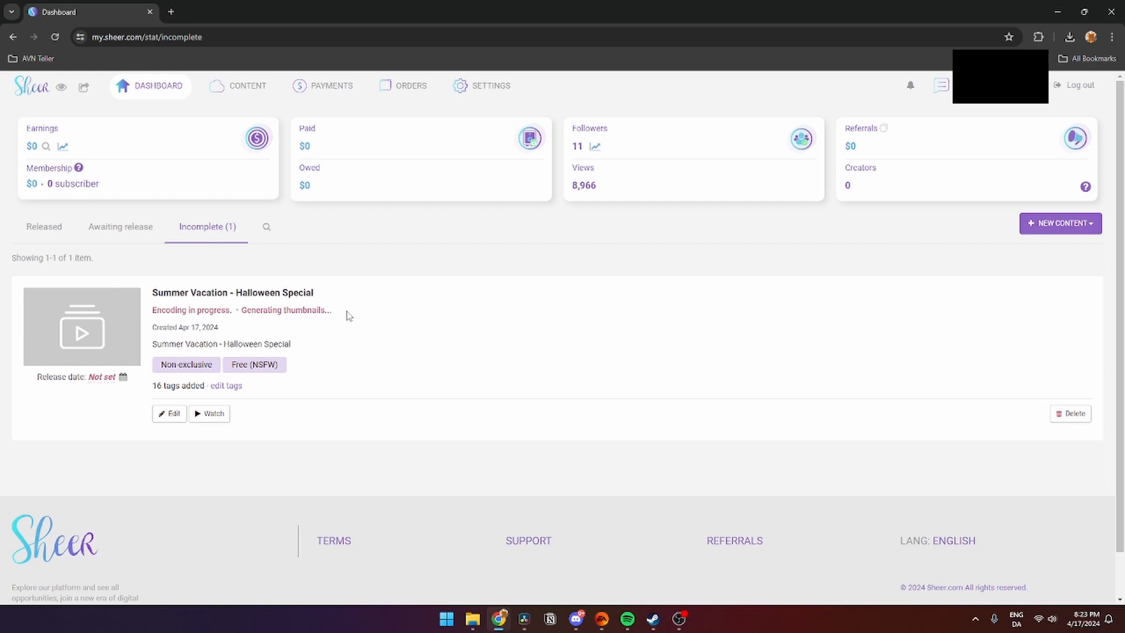
mouse_move(150, 418)
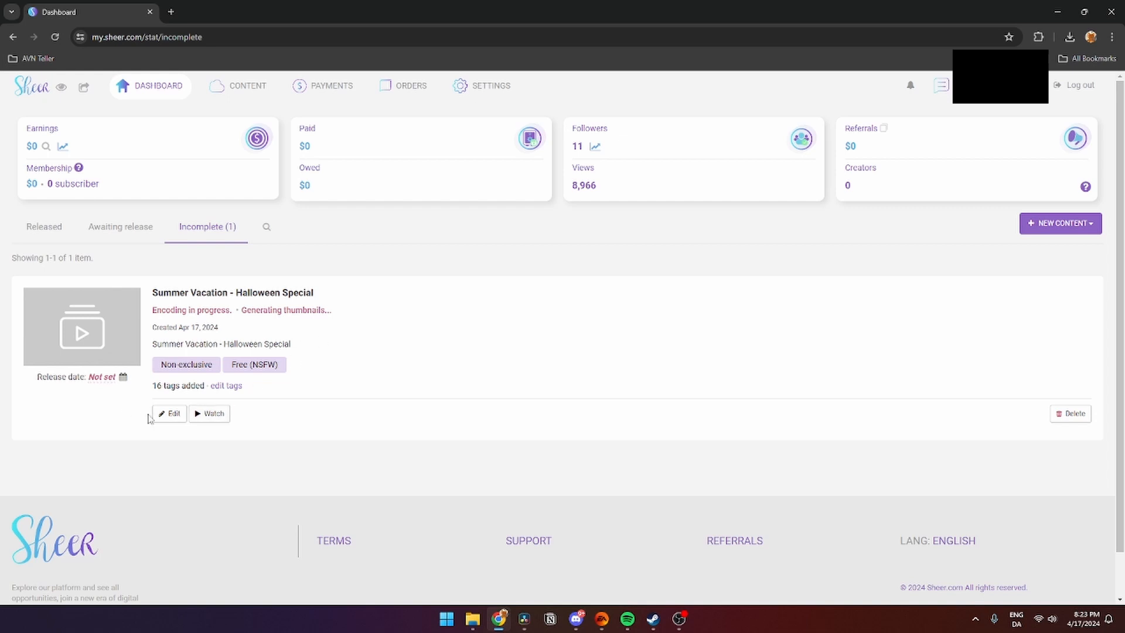
left_click(169, 412)
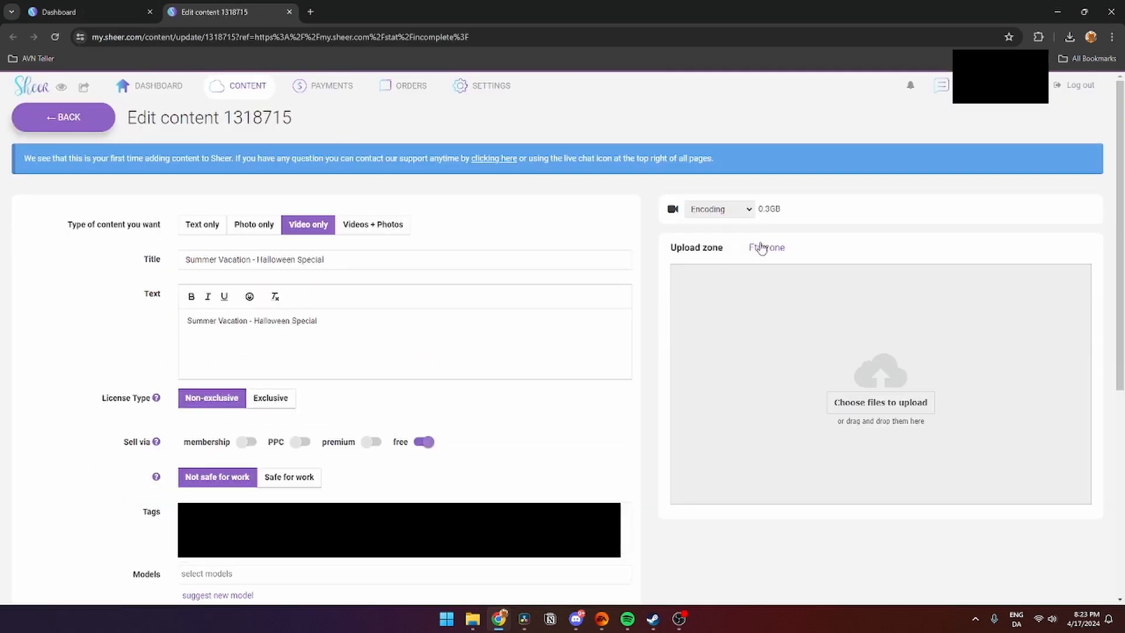